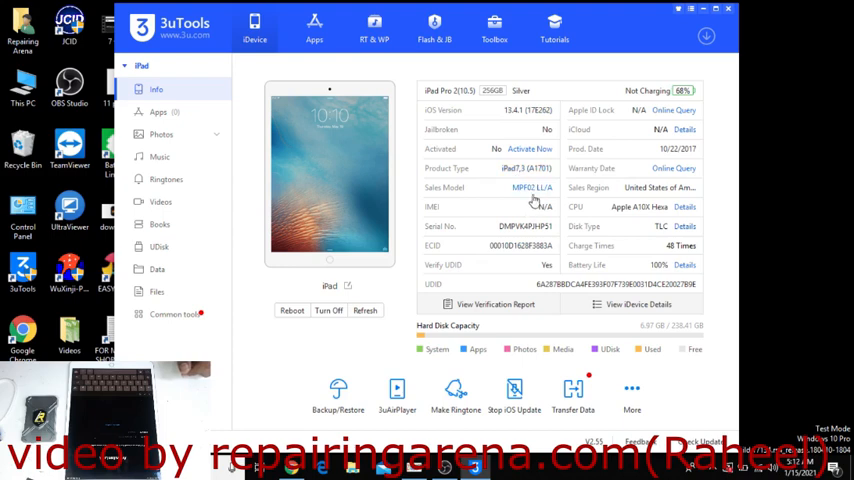
Run Batch activation on the iPad, cancel the Apple ID prompt, and acknowledge the Activation fails result.
left_click(529, 148)
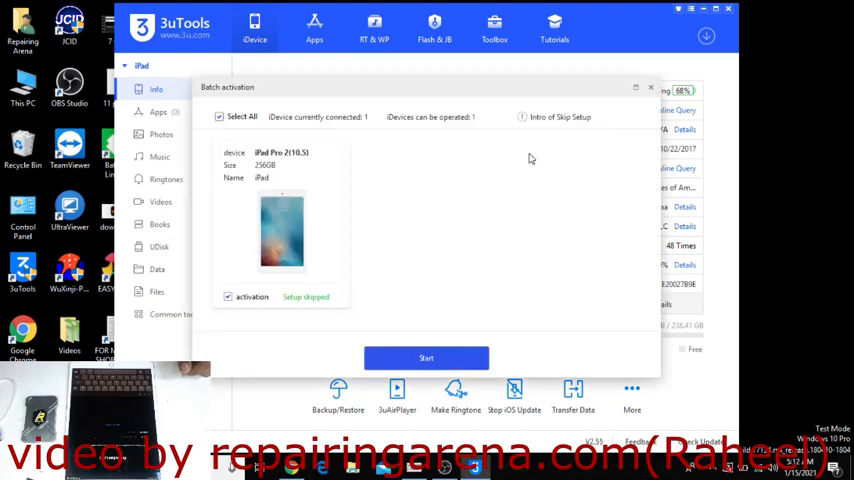
left_click(426, 358)
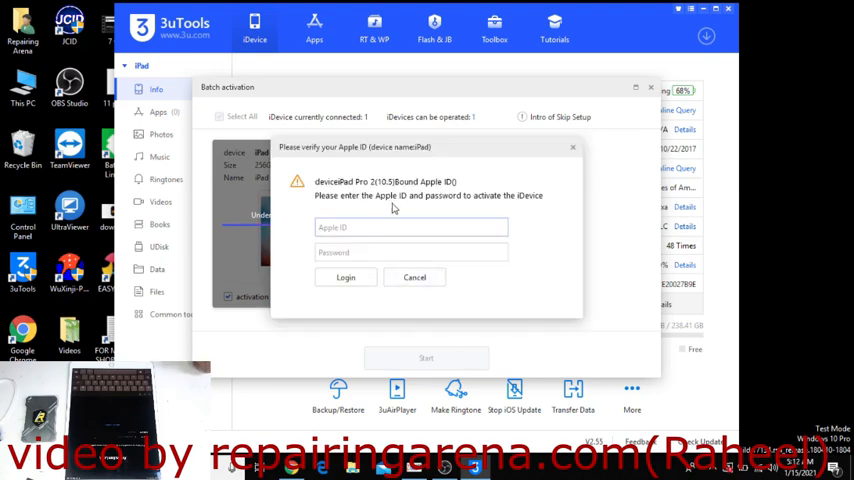
left_click(414, 277)
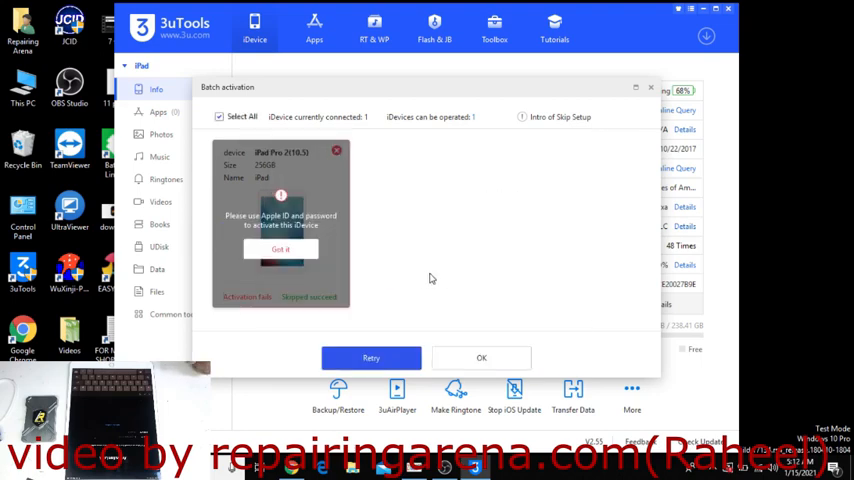
left_click(481, 357)
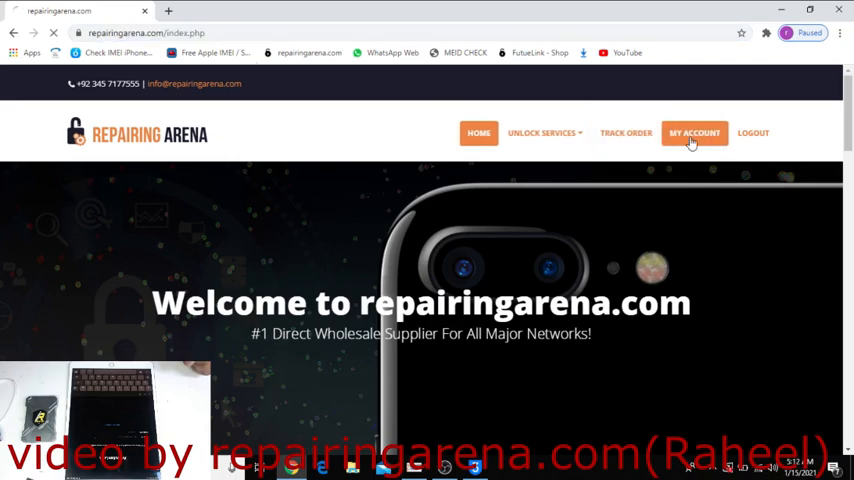
Go to My Account, close the notification and start a new IMEI Service order.
left_click(694, 132)
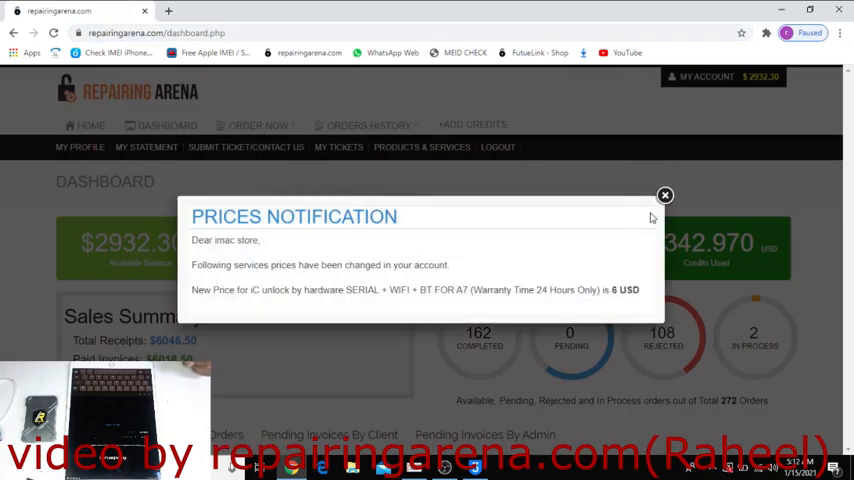
left_click(664, 195)
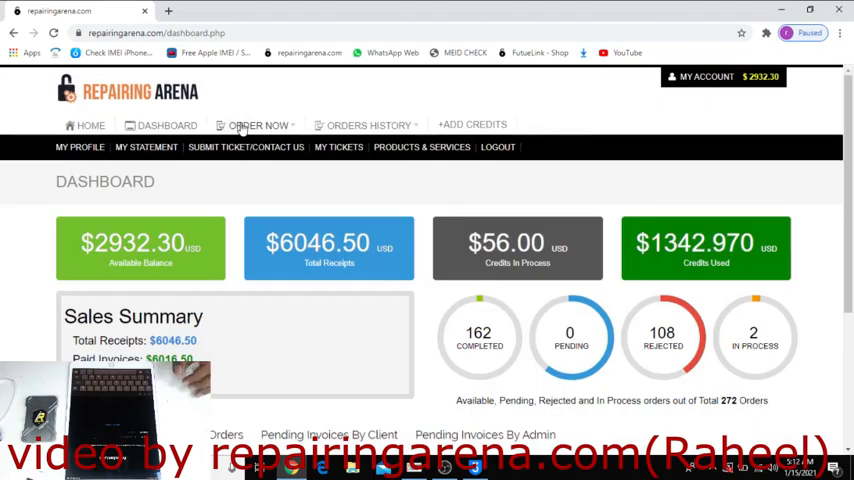
left_click(258, 124)
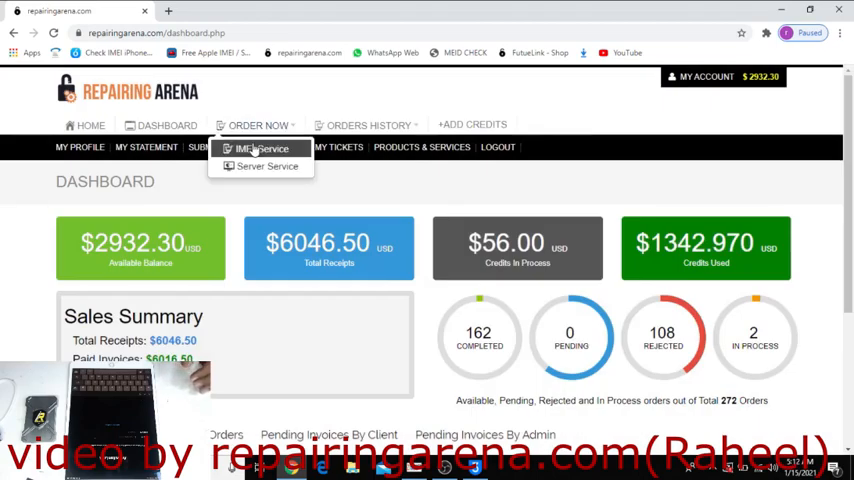
left_click(262, 148)
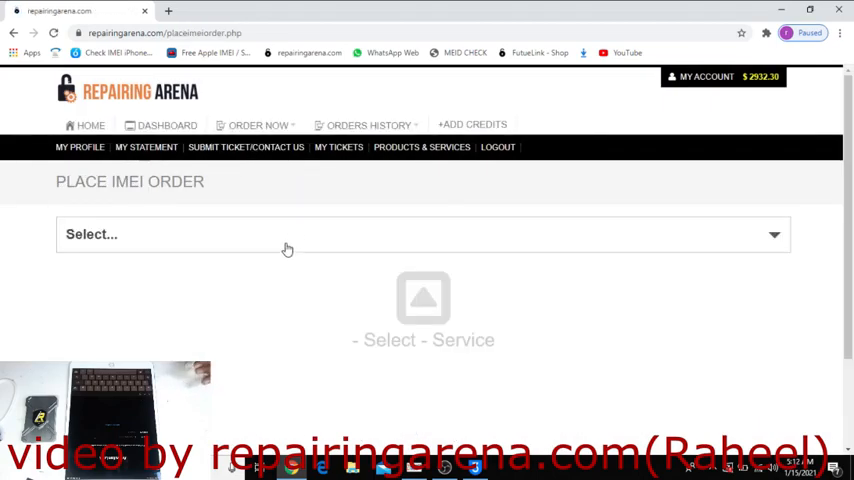
Search the service list for A7 and select the A7 serial + WiFi + BT unlock service.
left_click(423, 234)
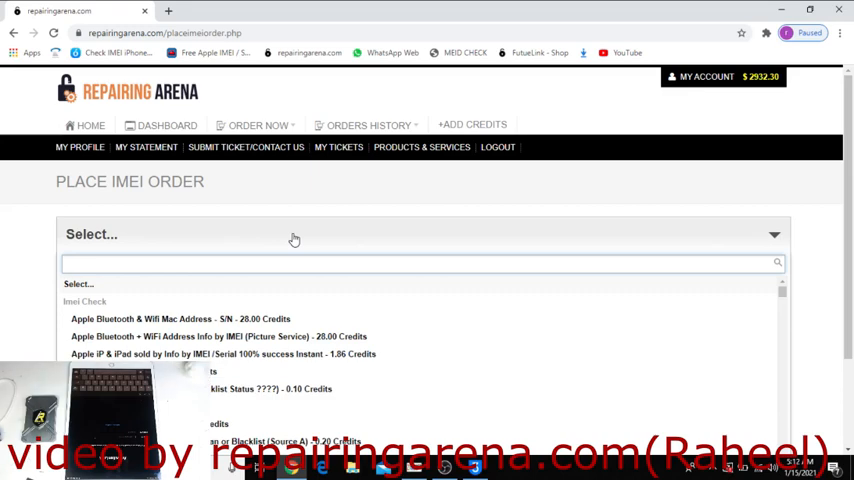
type("A7")
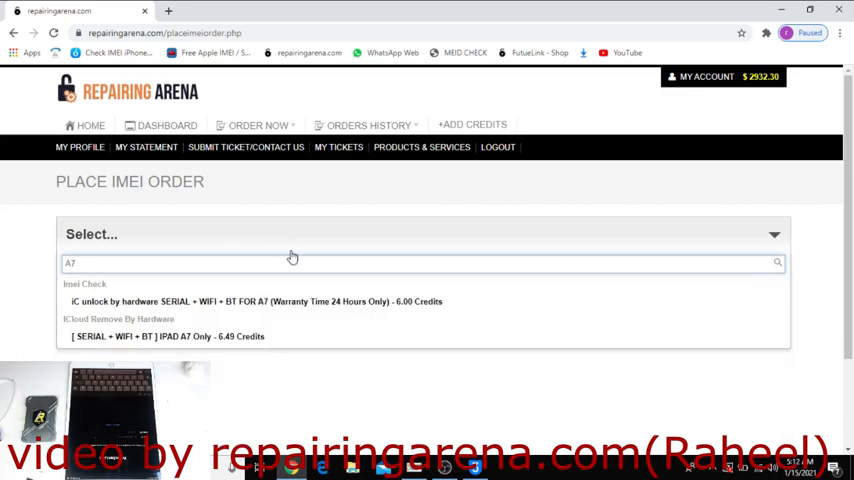
mouse_move(310, 301)
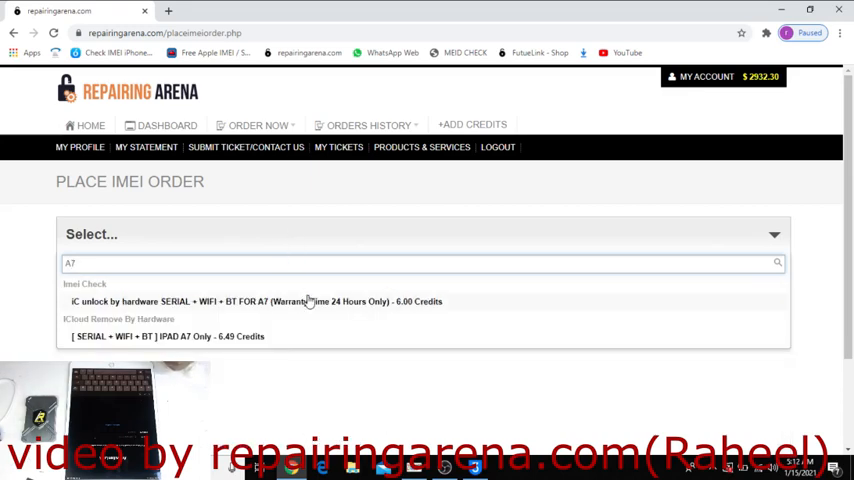
left_click(257, 301)
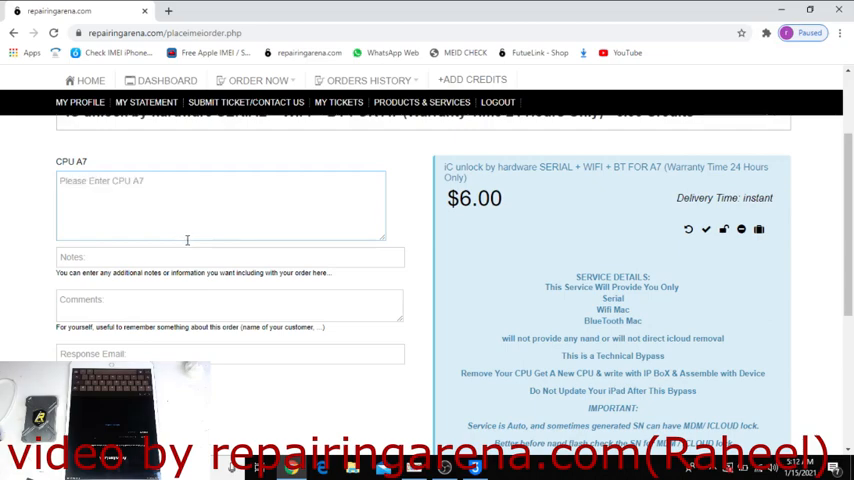
Enter A in the CPU A7 field, agree to the terms and submit the order with Order Now.
type("A")
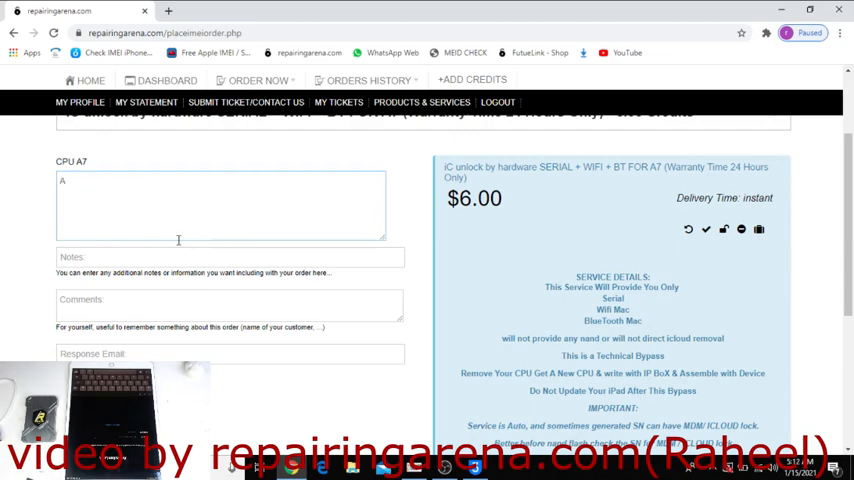
scroll("down", 3)
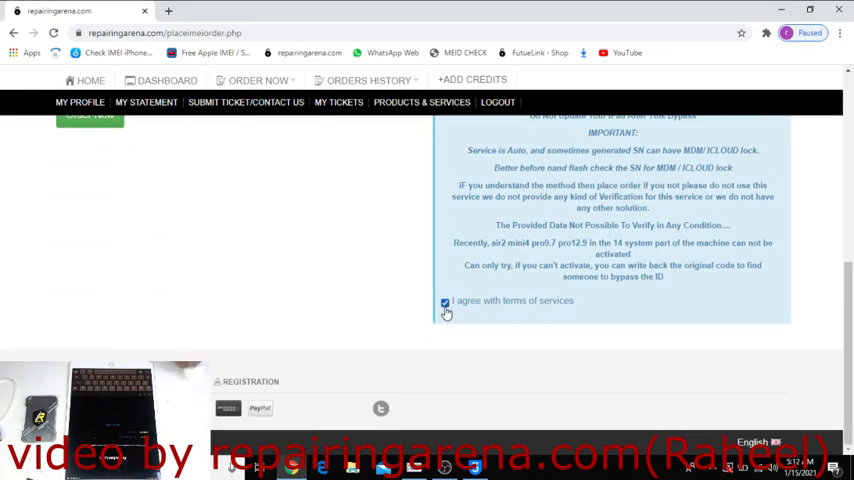
scroll("up", 3)
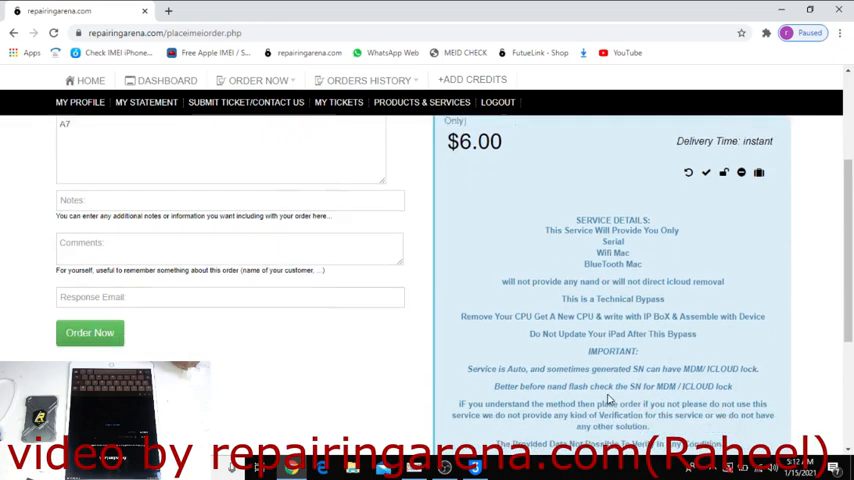
scroll("down", 3)
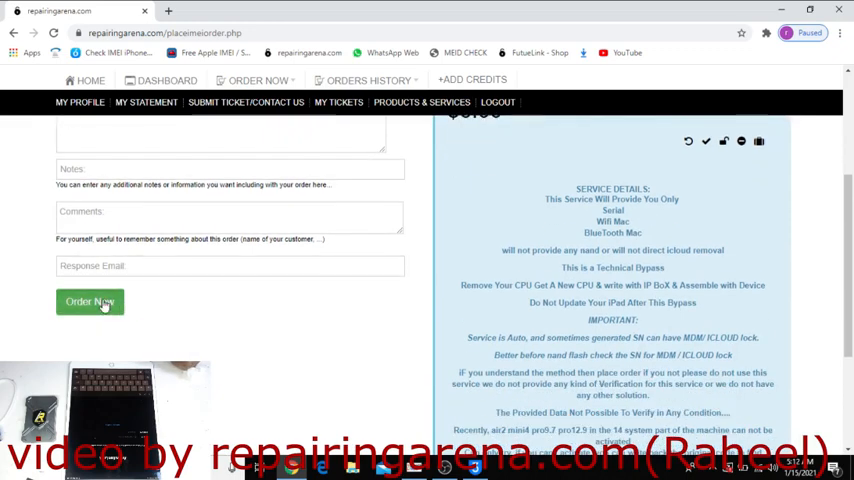
left_click(90, 301)
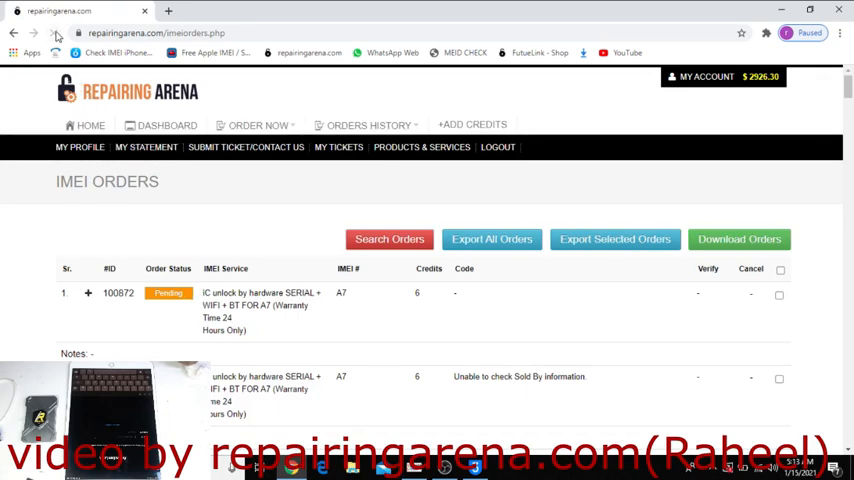
left_click(55, 33)
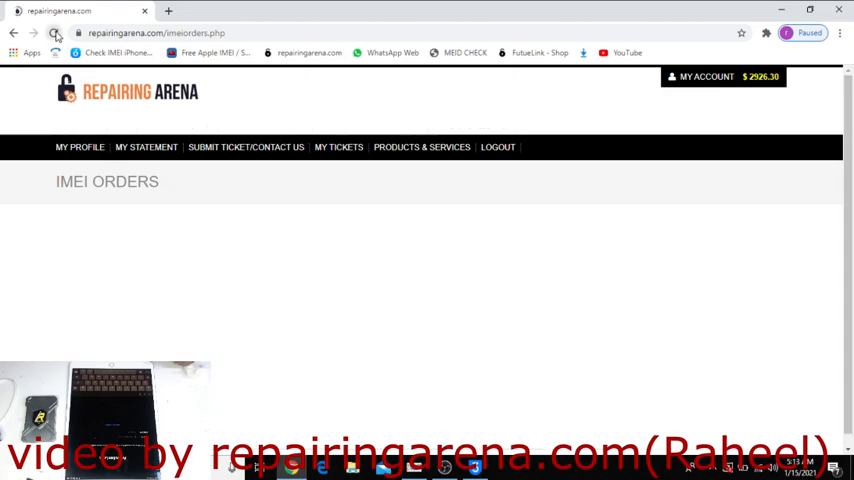
left_click(56, 32)
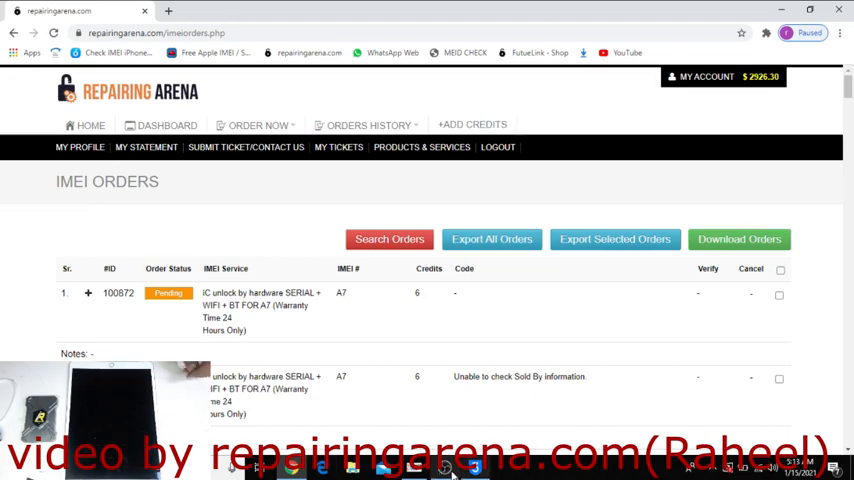
left_click(473, 468)
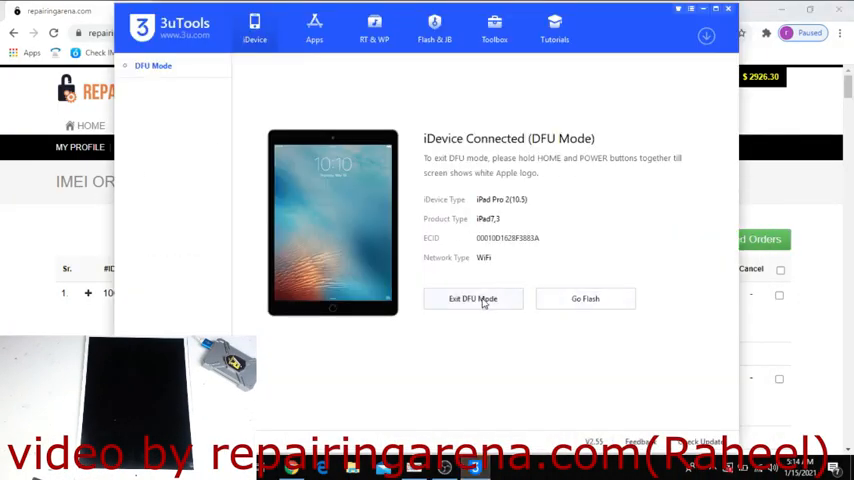
mouse_move(540, 187)
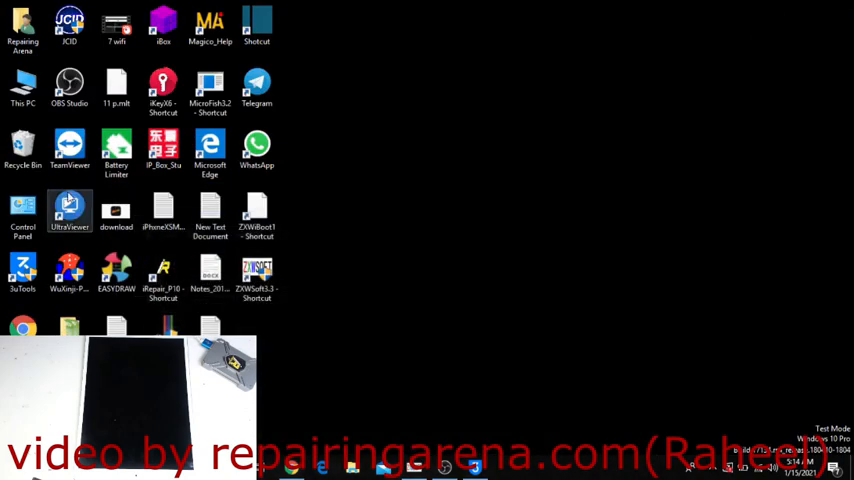
Launch iRepair P10 from the desktop so it detects the iPad Pro in purple mode.
left_click(163, 275)
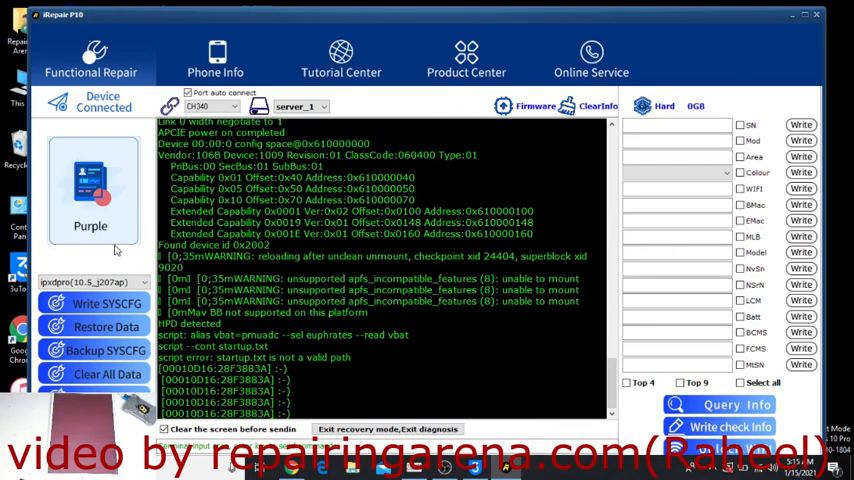
Query Info to read the iPad's SYSCFG serial, model, WiFi and Bluetooth values.
left_click(728, 404)
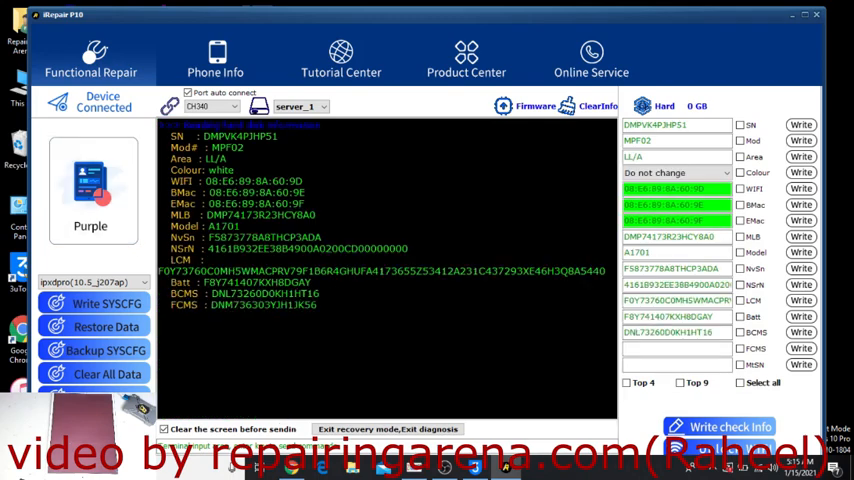
left_click(731, 426)
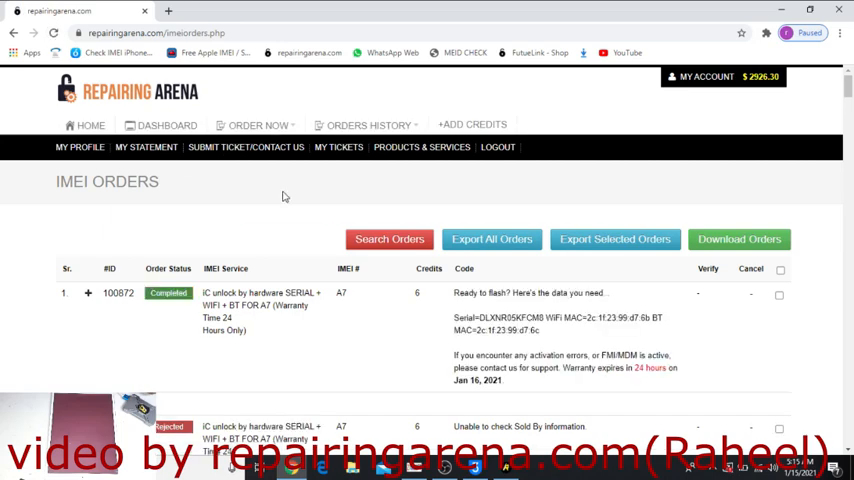
mouse_move(89, 296)
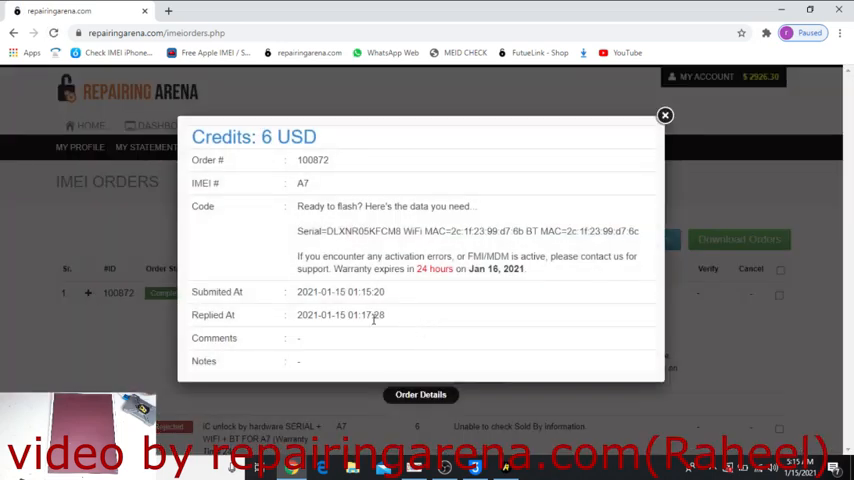
mouse_move(390, 300)
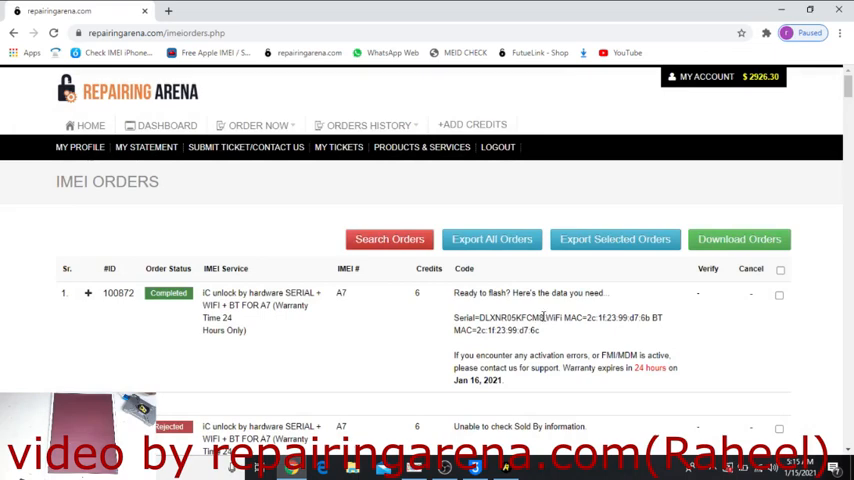
Select the completed A7 order's returned serial number for copying.
double_click(510, 318)
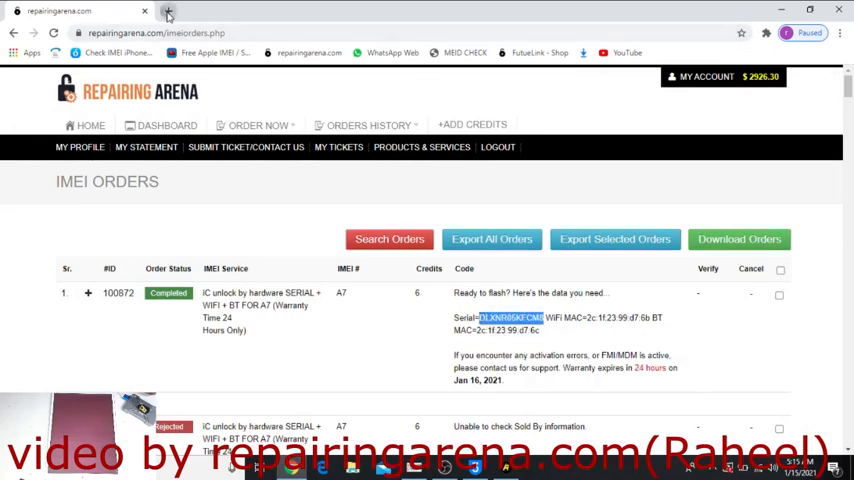
left_click(168, 14)
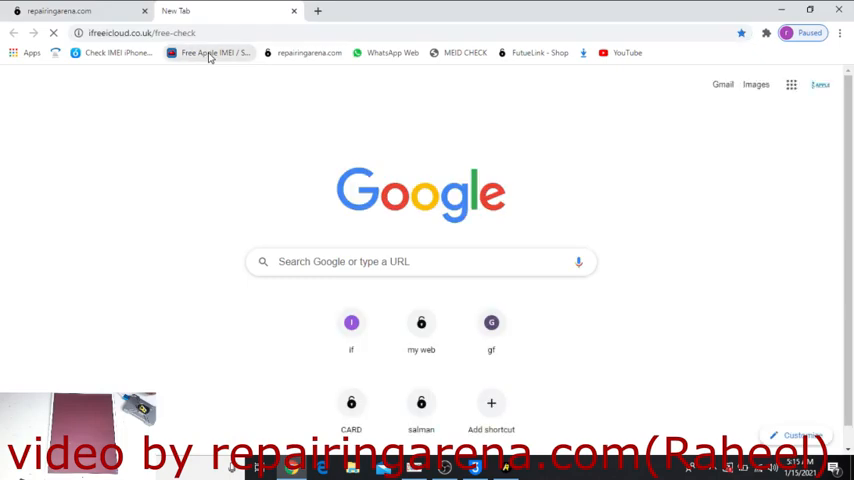
left_click(210, 52)
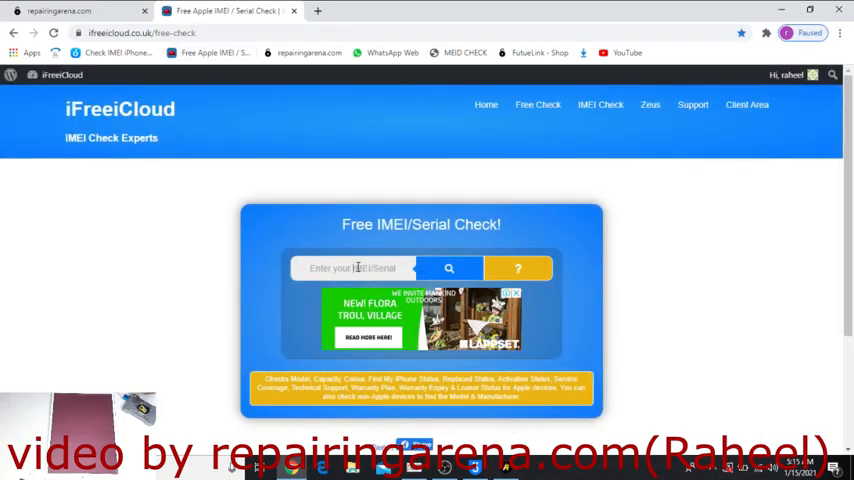
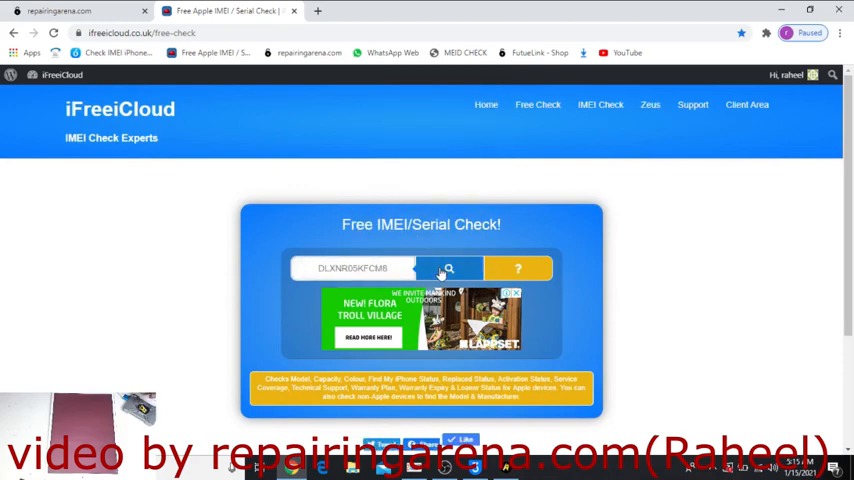
left_click(448, 268)
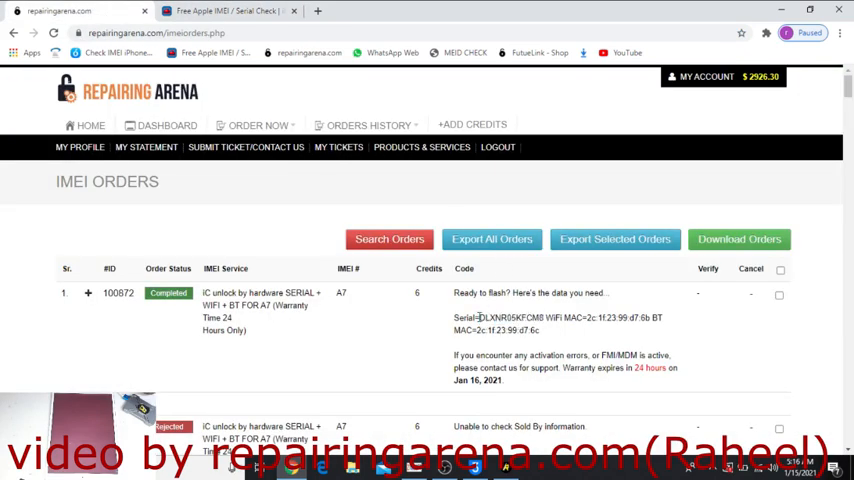
double_click(512, 317)
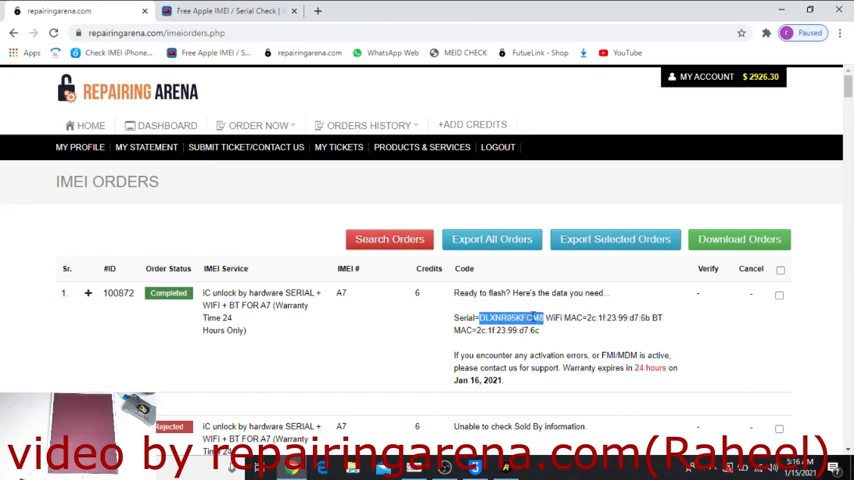
left_click(230, 11)
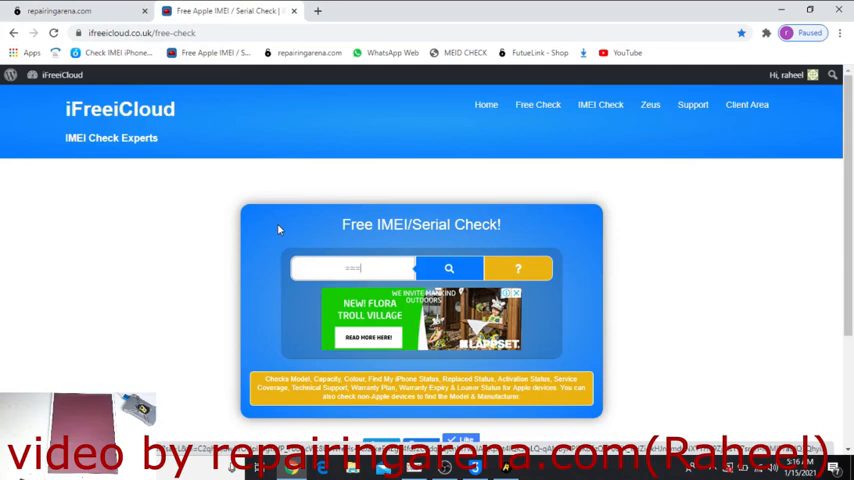
right_click(355, 268)
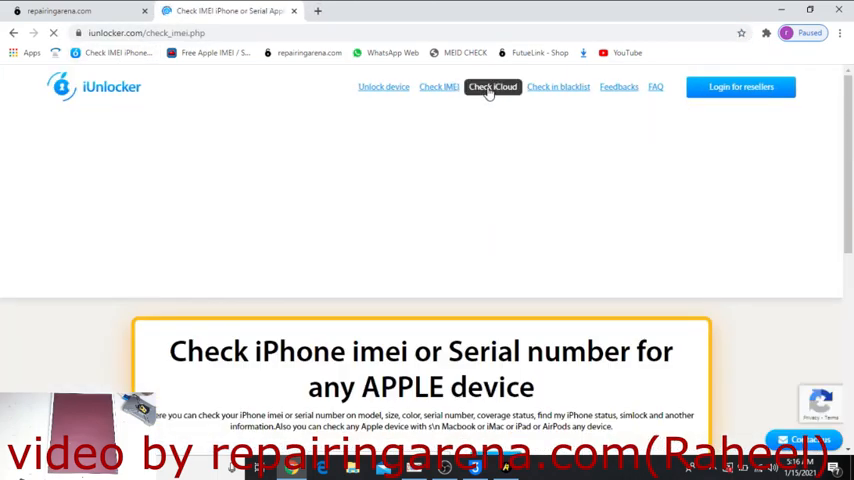
left_click(492, 87)
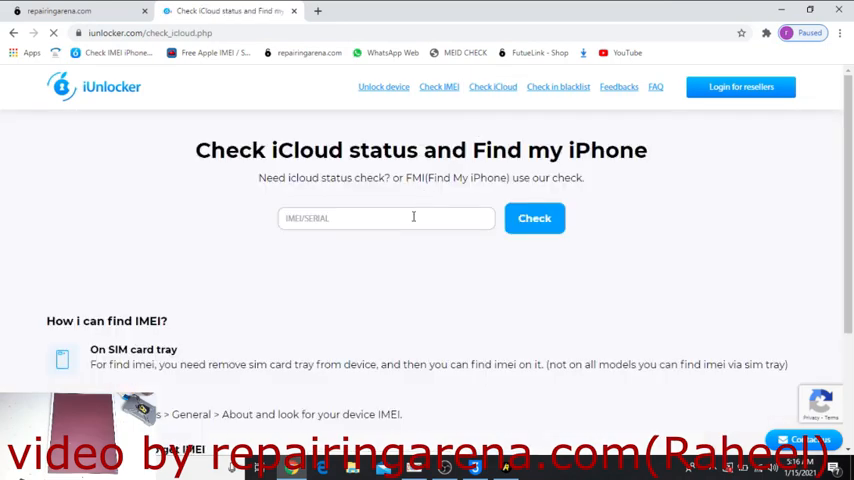
left_click(534, 218)
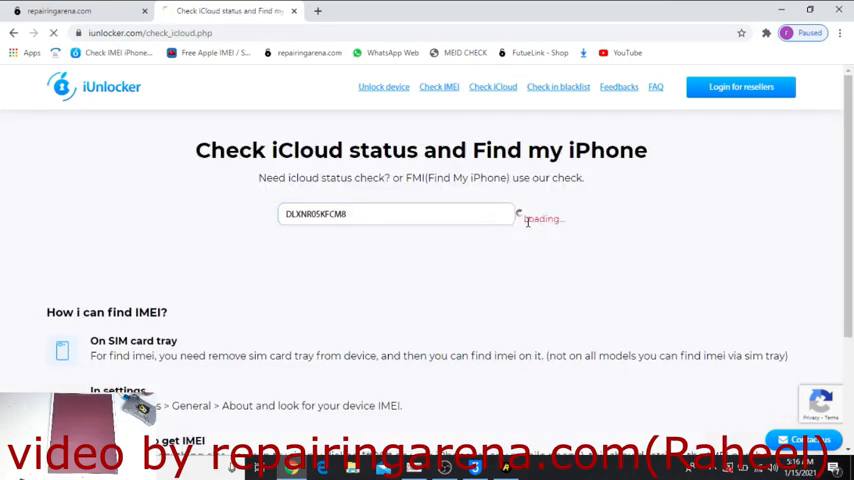
mouse_move(507, 238)
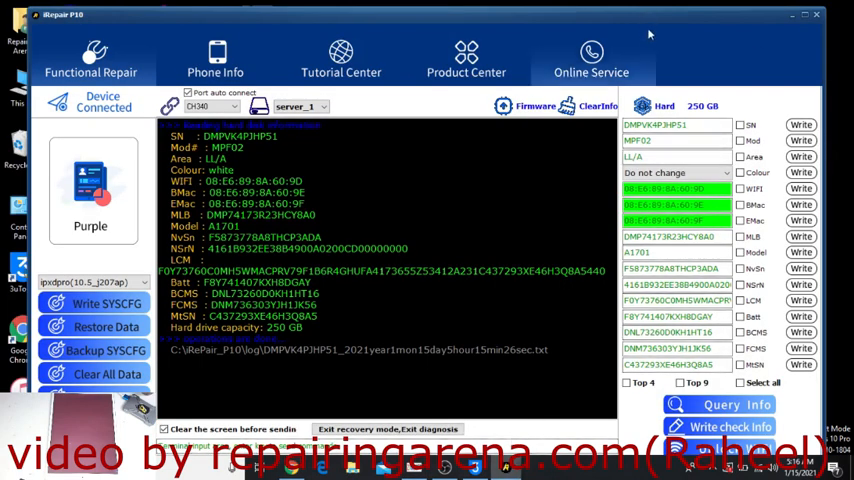
left_click(740, 125)
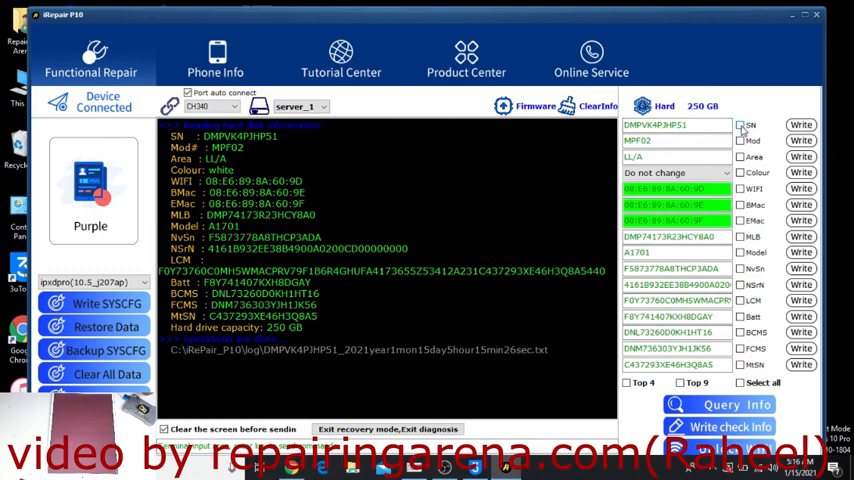
right_click(678, 124)
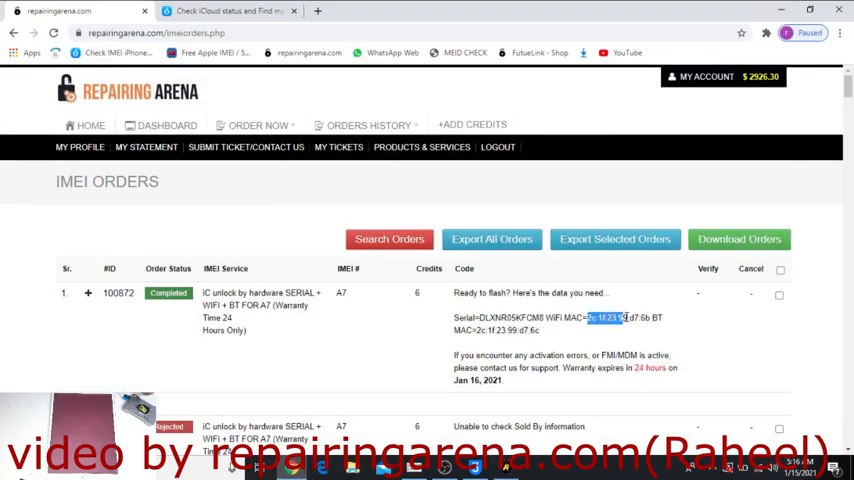
right_click(620, 322)
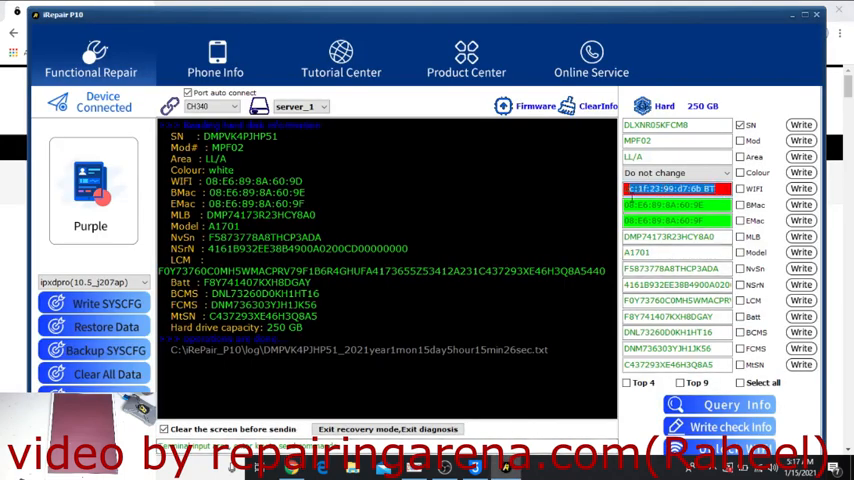
right_click(677, 205)
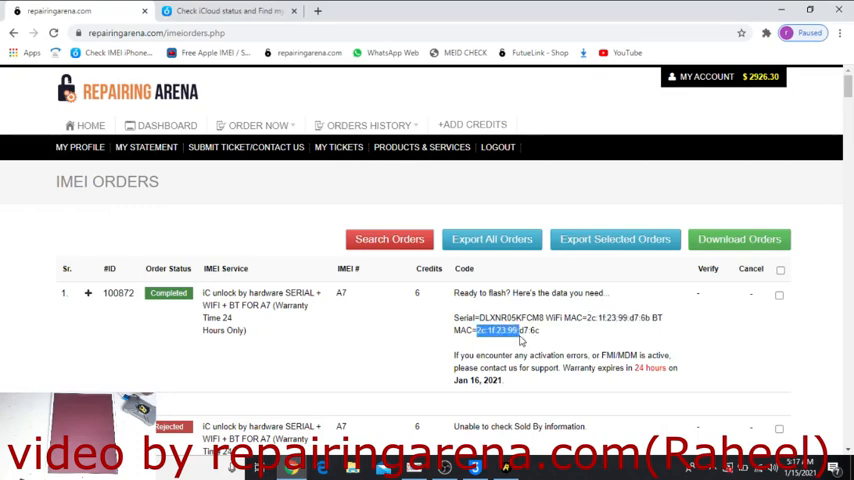
right_click(520, 330)
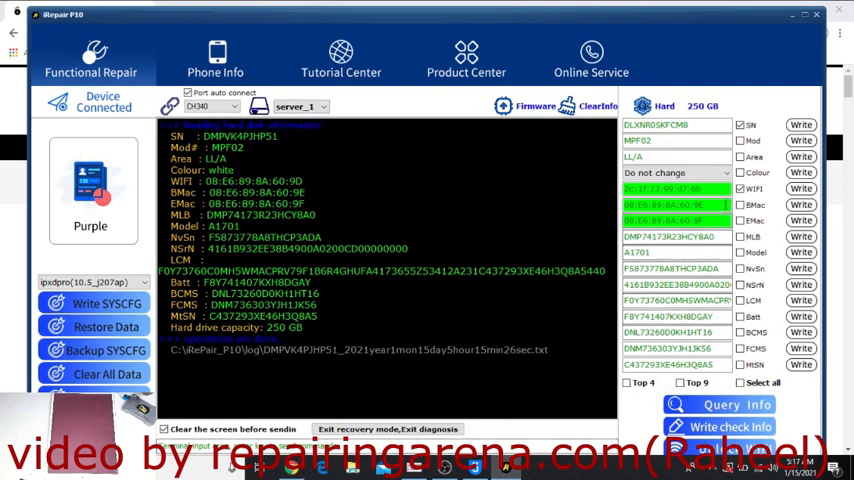
right_click(665, 204)
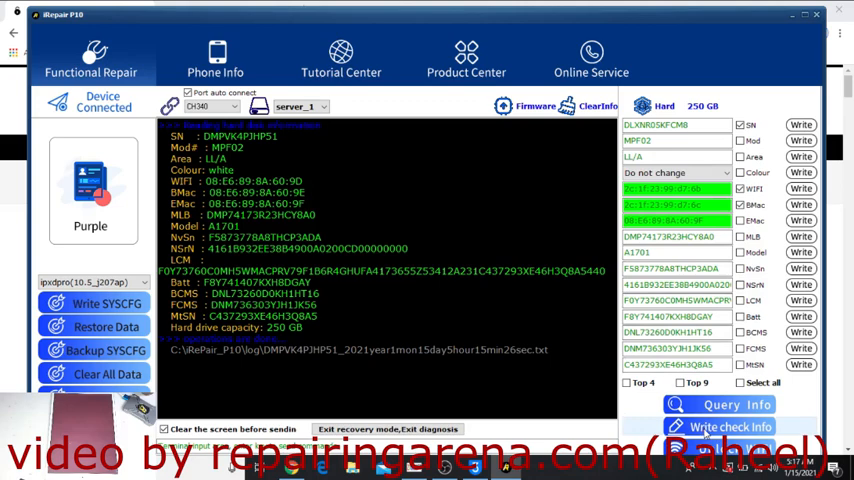
Write the marked SN, WiFi and BMac values to the iPad and reopen 3uTools.
left_click(729, 427)
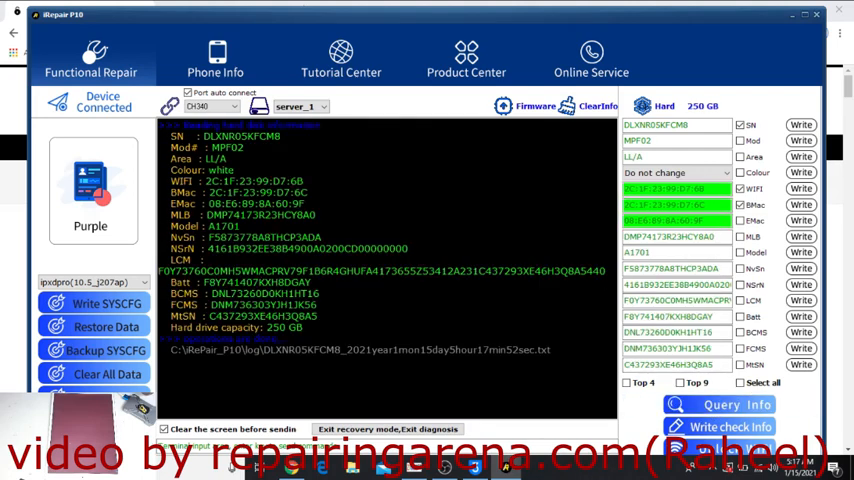
double_click(237, 136)
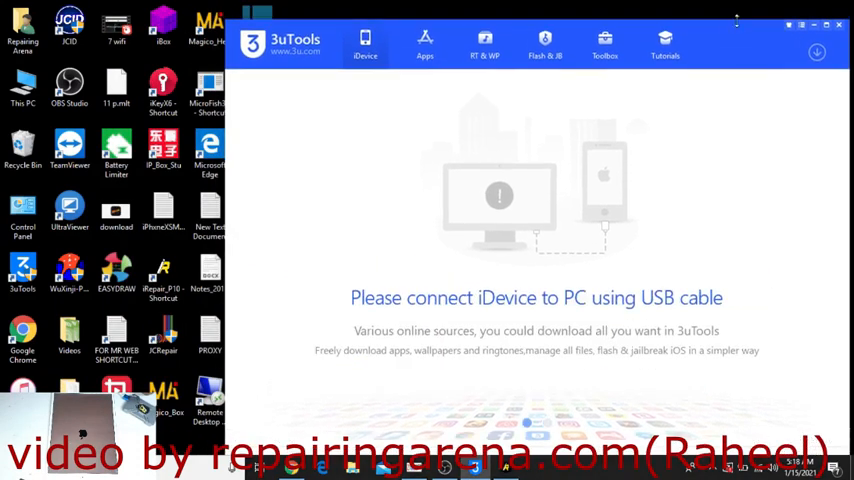
mouse_move(503, 233)
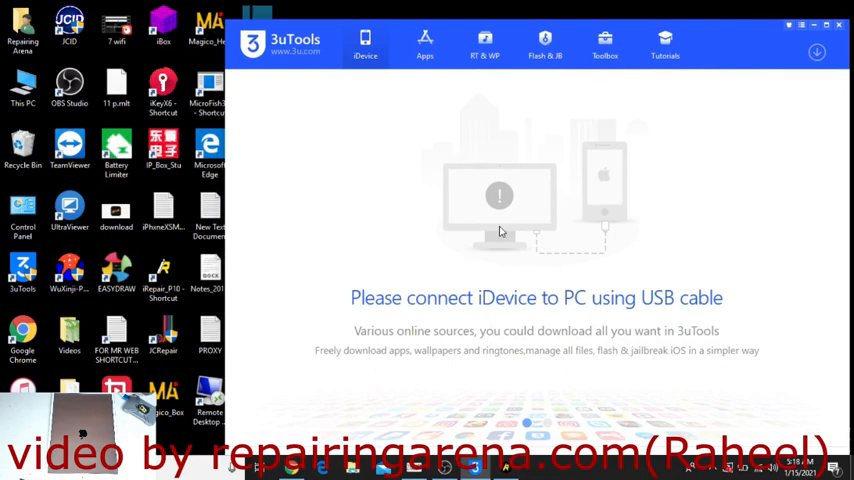
mouse_move(499, 204)
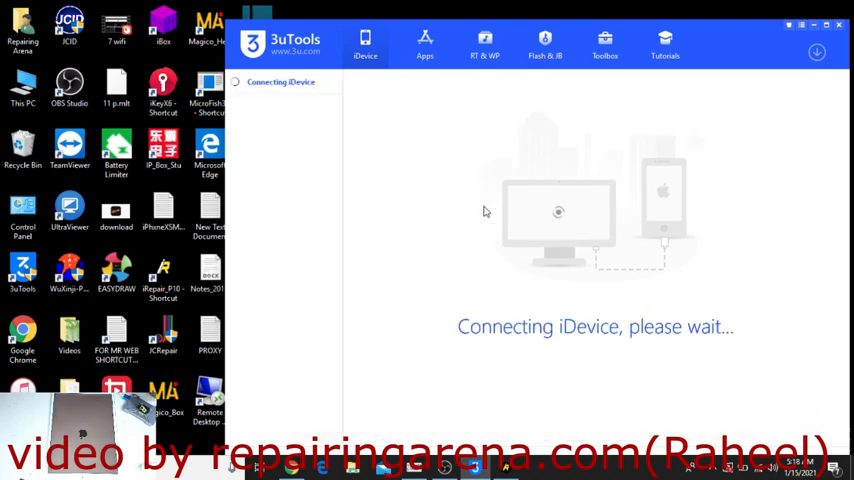
mouse_move(531, 233)
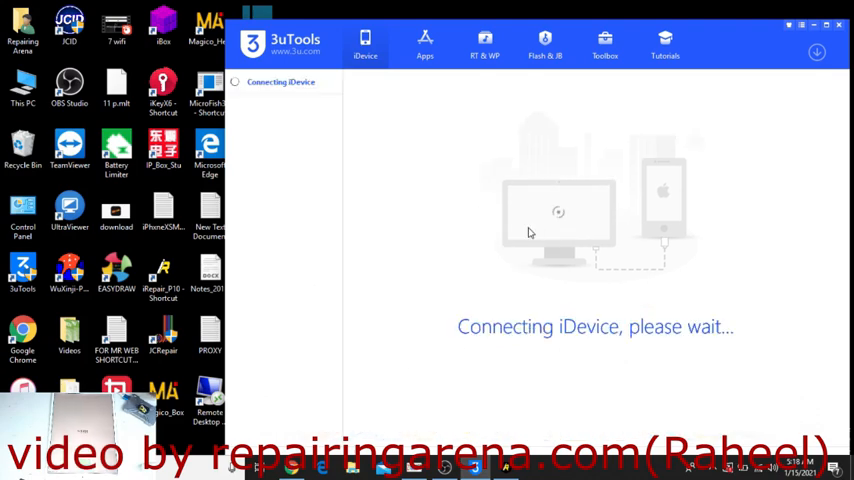
mouse_move(498, 246)
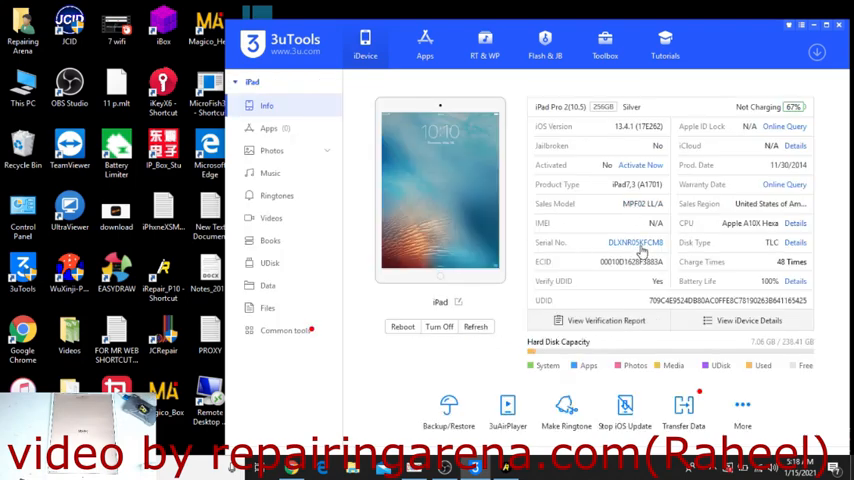
left_click(598, 320)
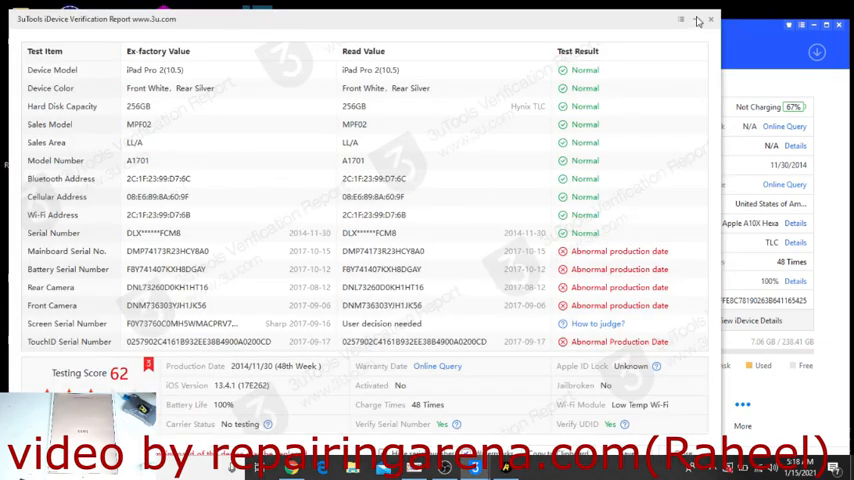
left_click(710, 19)
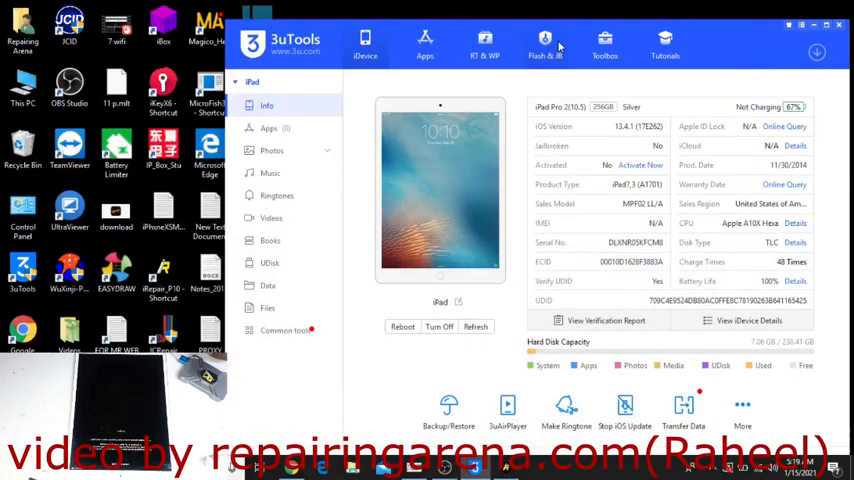
From Flash & JB, launch a quick-mode flash of iPadOS 14.3 onto the iPad Pro.
left_click(544, 44)
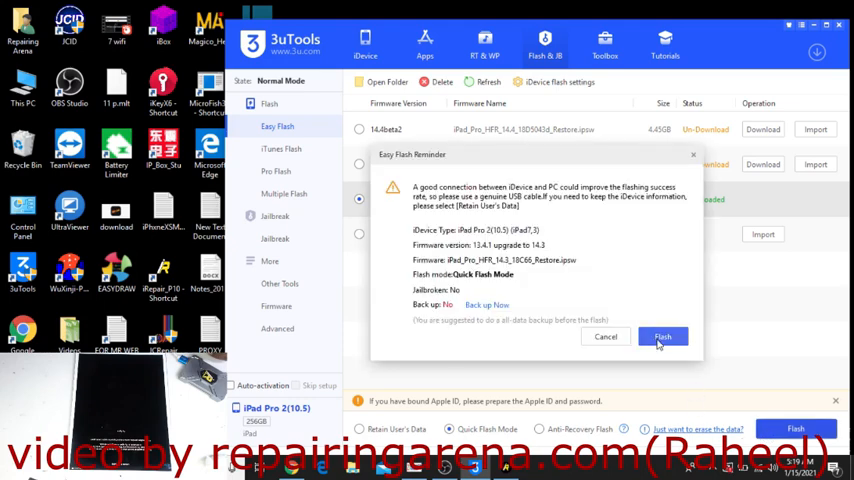
left_click(662, 336)
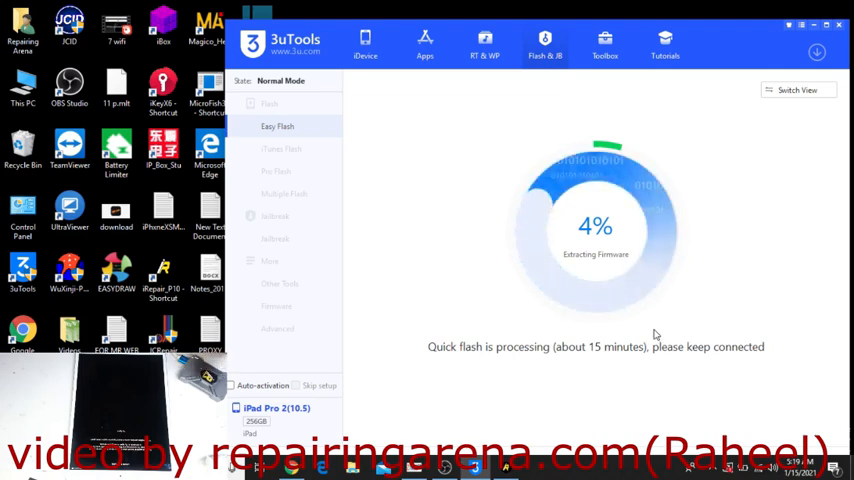
mouse_move(655, 340)
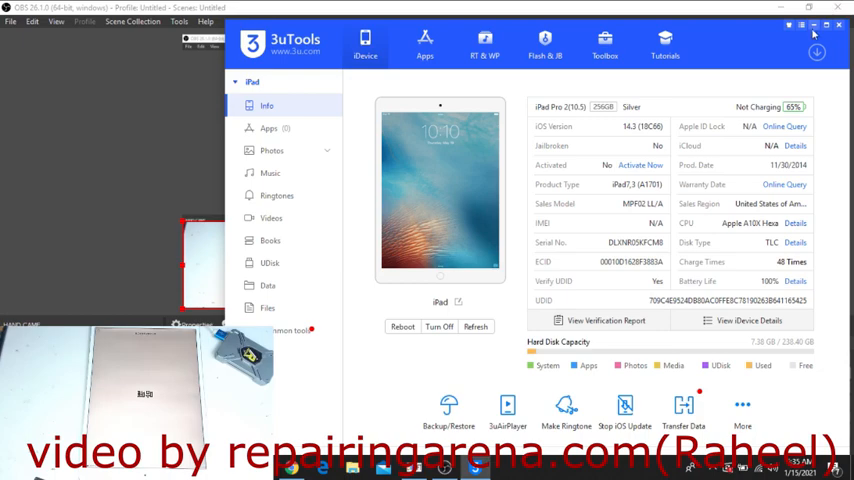
mouse_move(814, 30)
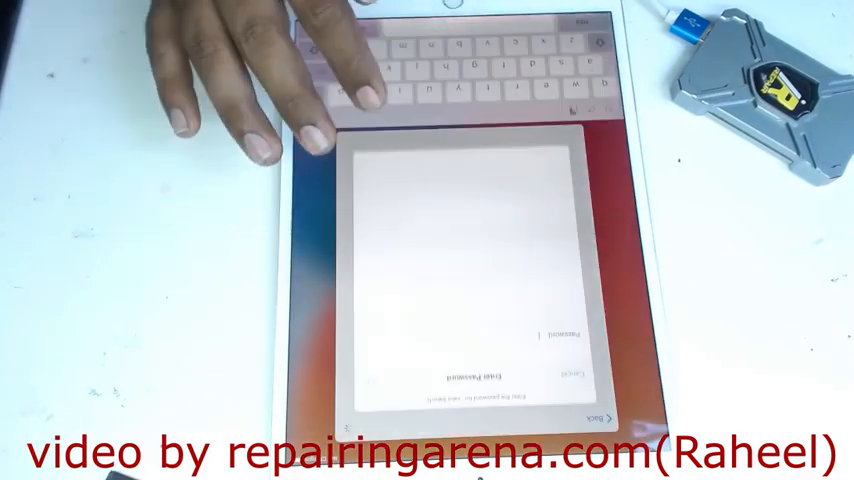
Enter the Wi-Fi password on the iPad's setup prompt to join the network.
type("password")
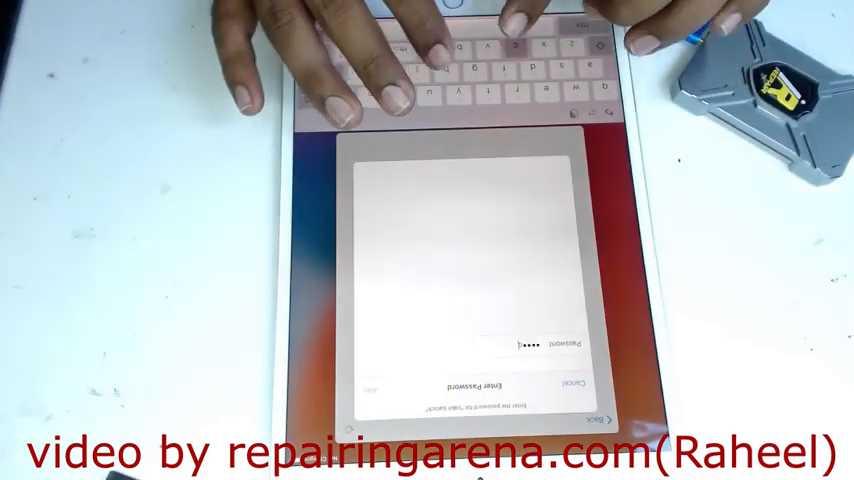